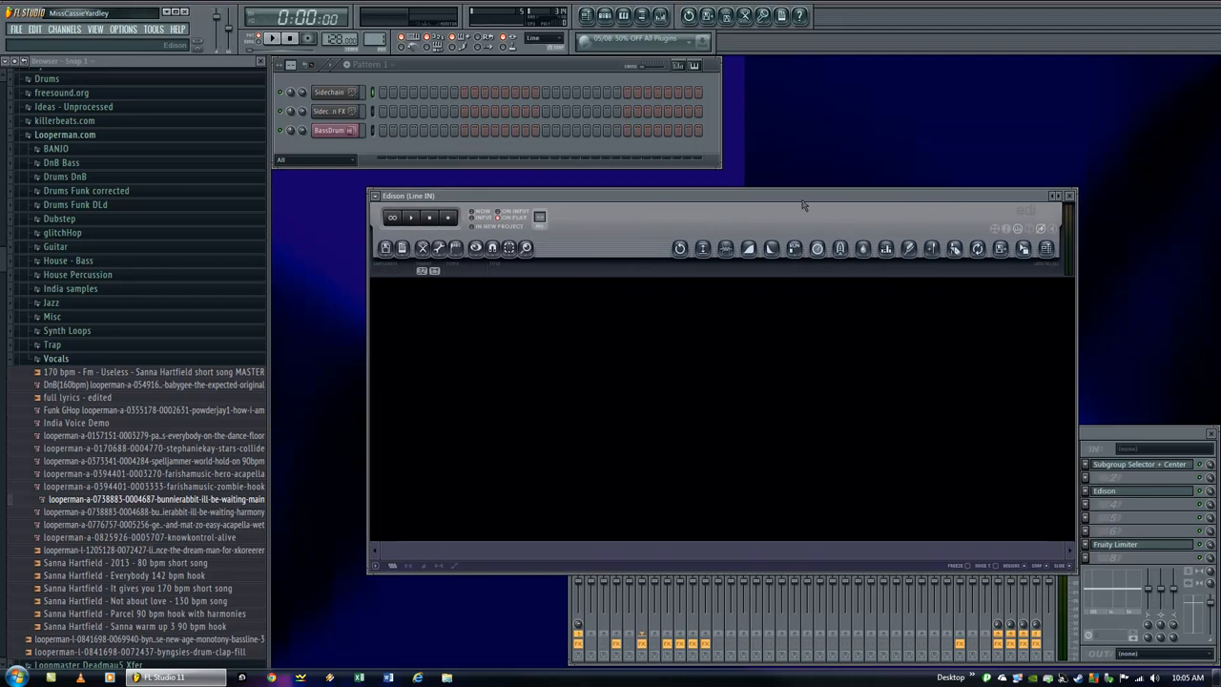
Step: Load the 'bunnierabbit ill be waiting main' vocal sample into Edison's spectrogram view
drag(141, 499, 489, 430)
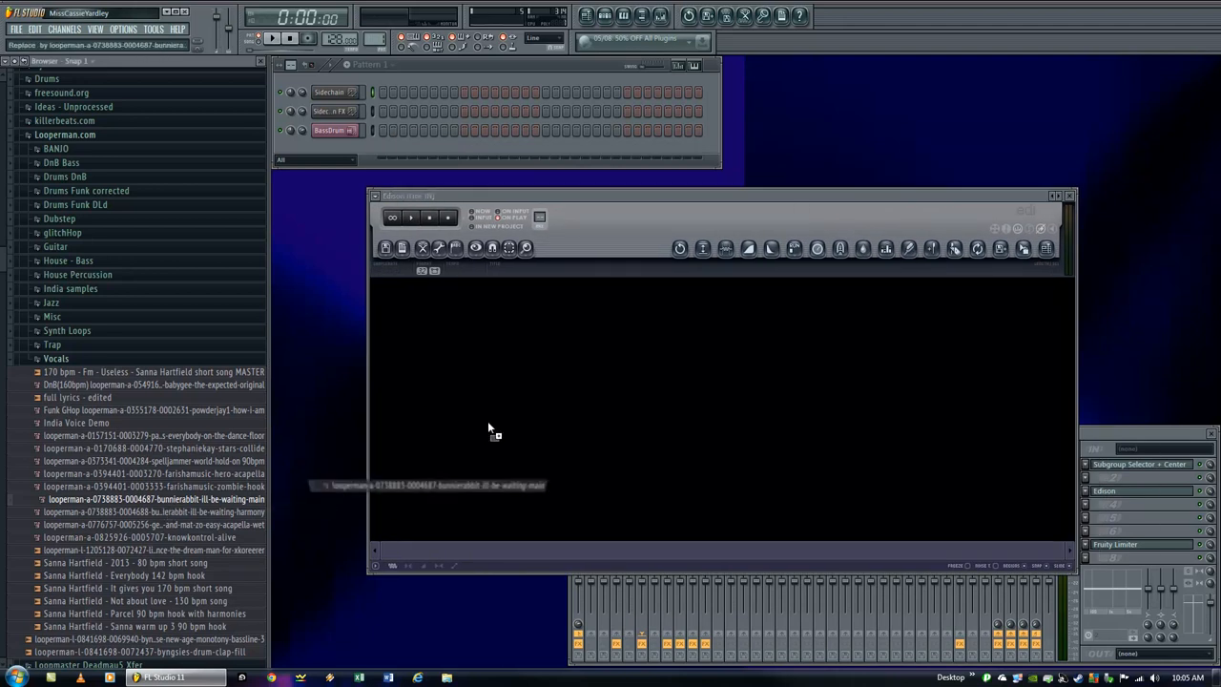
double_click(153, 499)
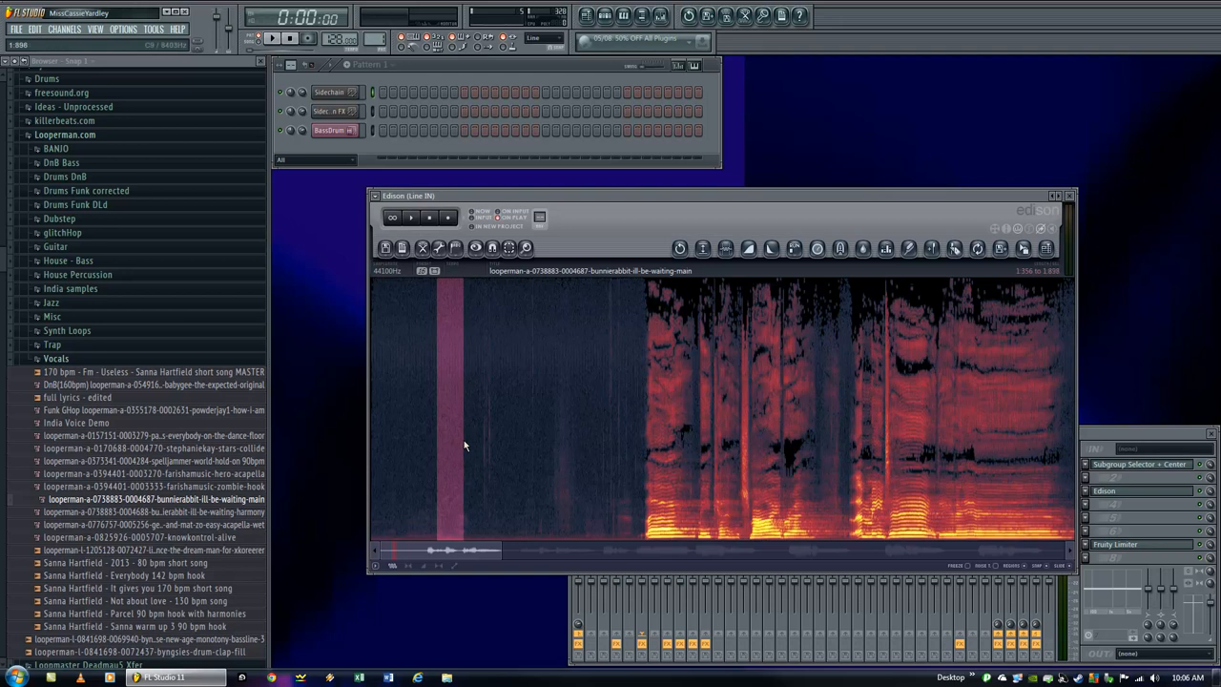
Step: Mark a short noise-only stretch before the vocals and bring up Edison's Tools menu
click(410, 217)
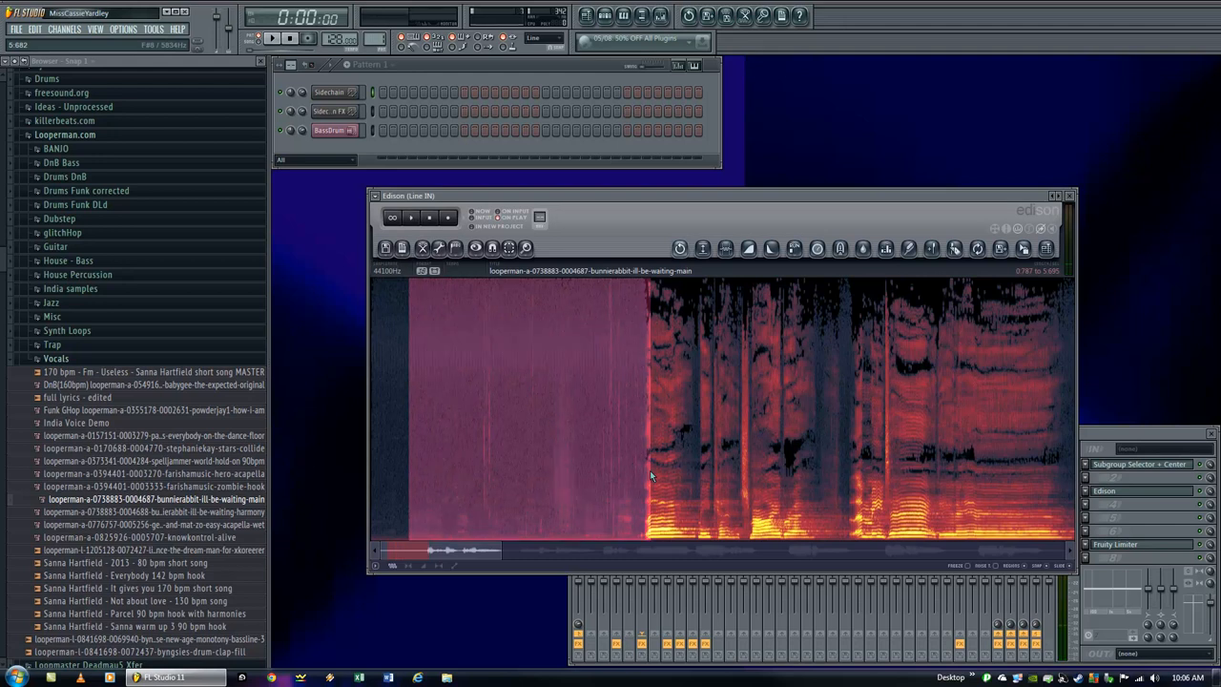
click(410, 217)
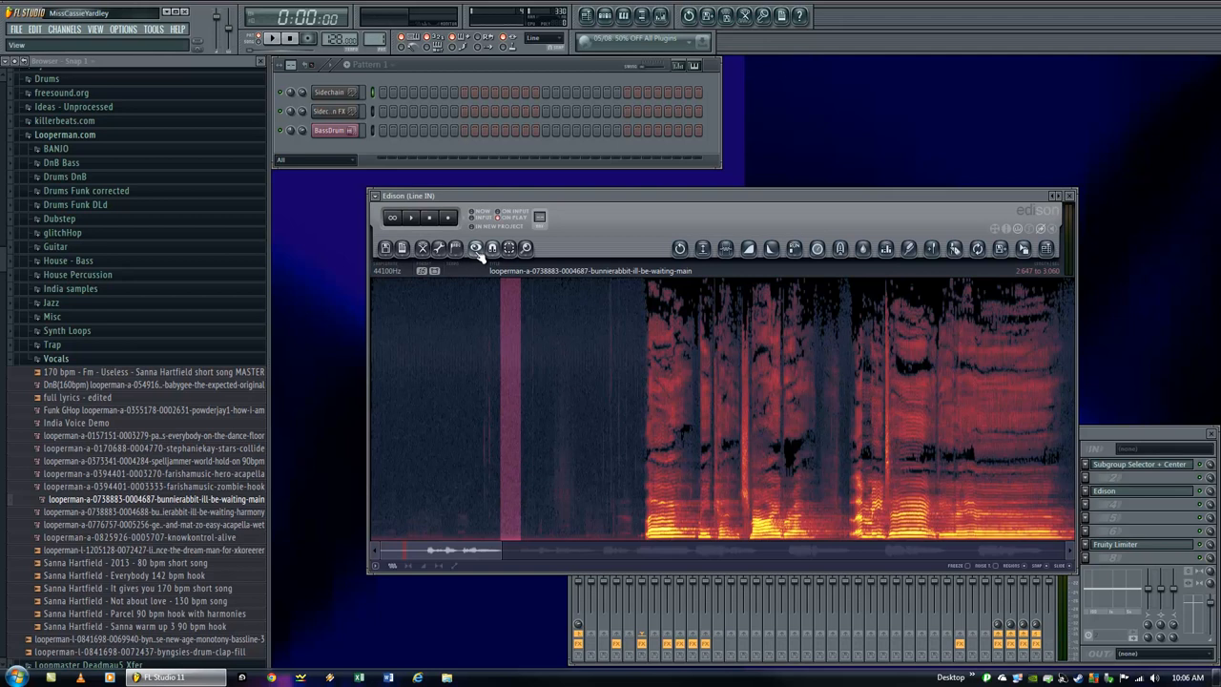
click(477, 247)
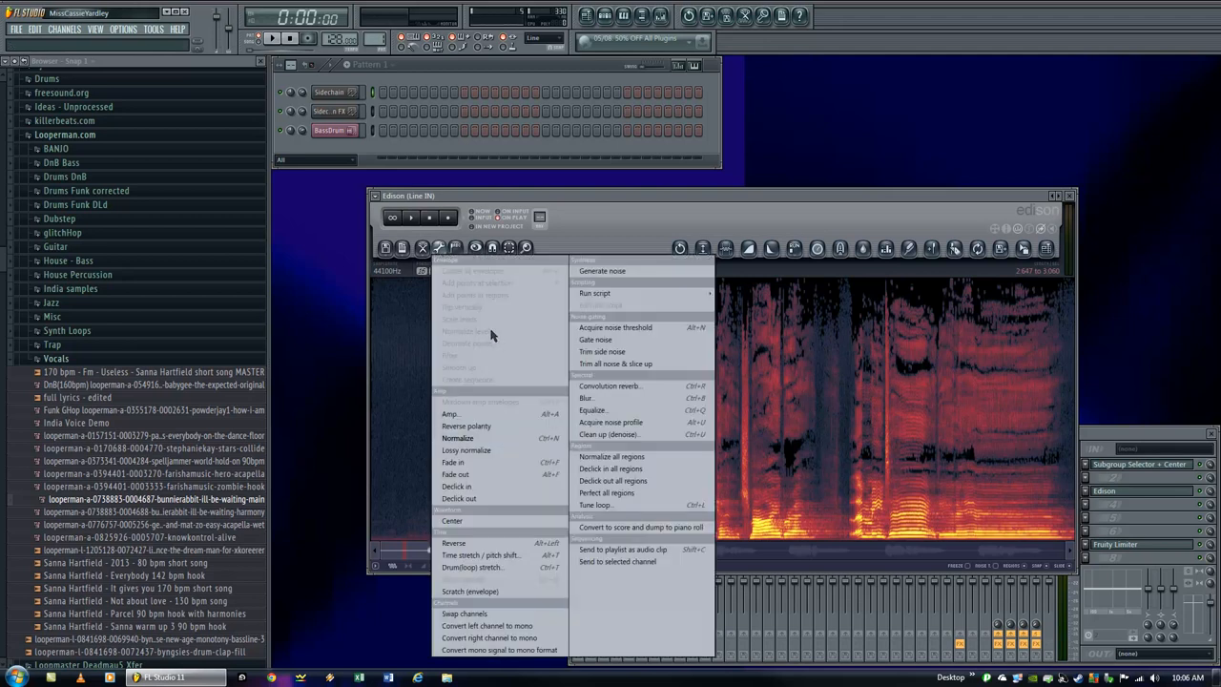
mouse_move(607, 434)
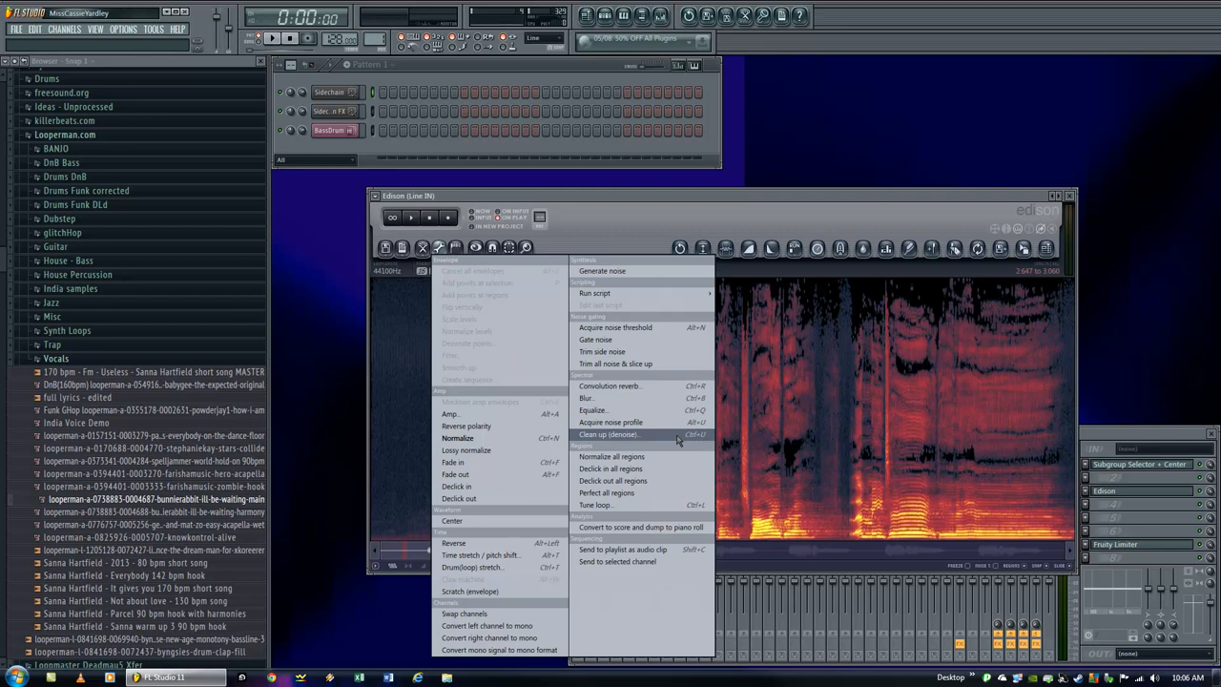
Step: Choose Spectral > Clean up (denoise) from Edison's Tools menu
click(607, 433)
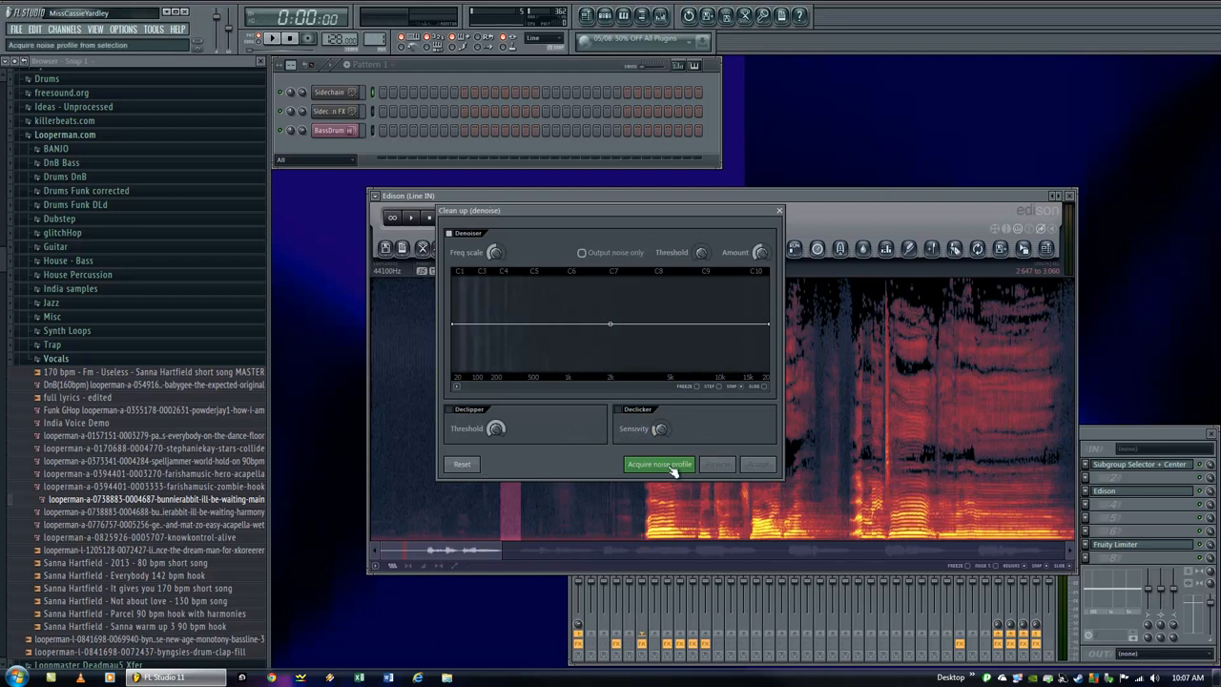
Step: Acquire the noise profile from the marked stretch and accept the denoise
click(658, 464)
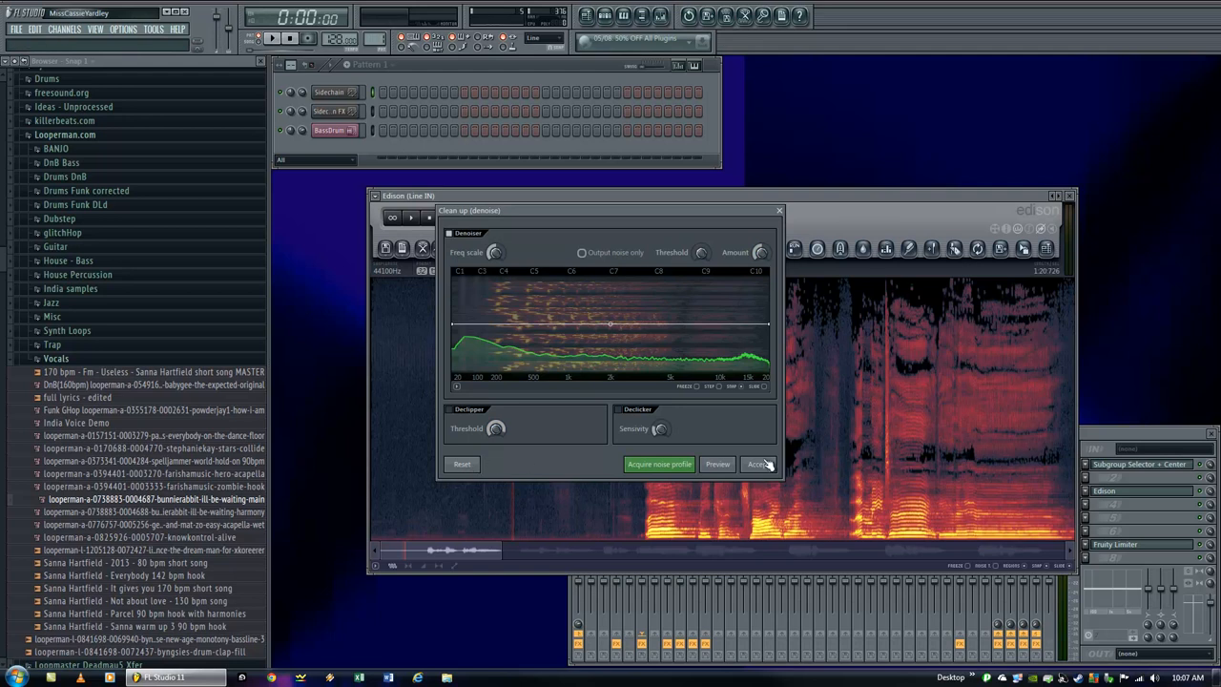
click(757, 463)
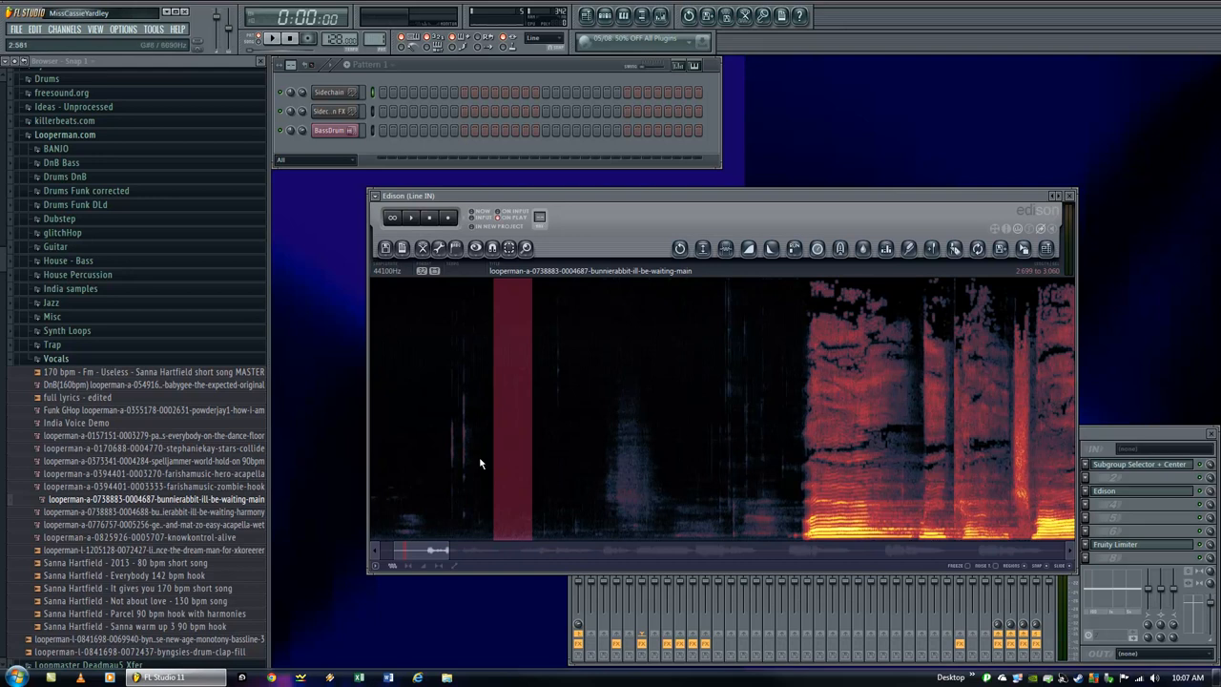
mouse_move(515, 497)
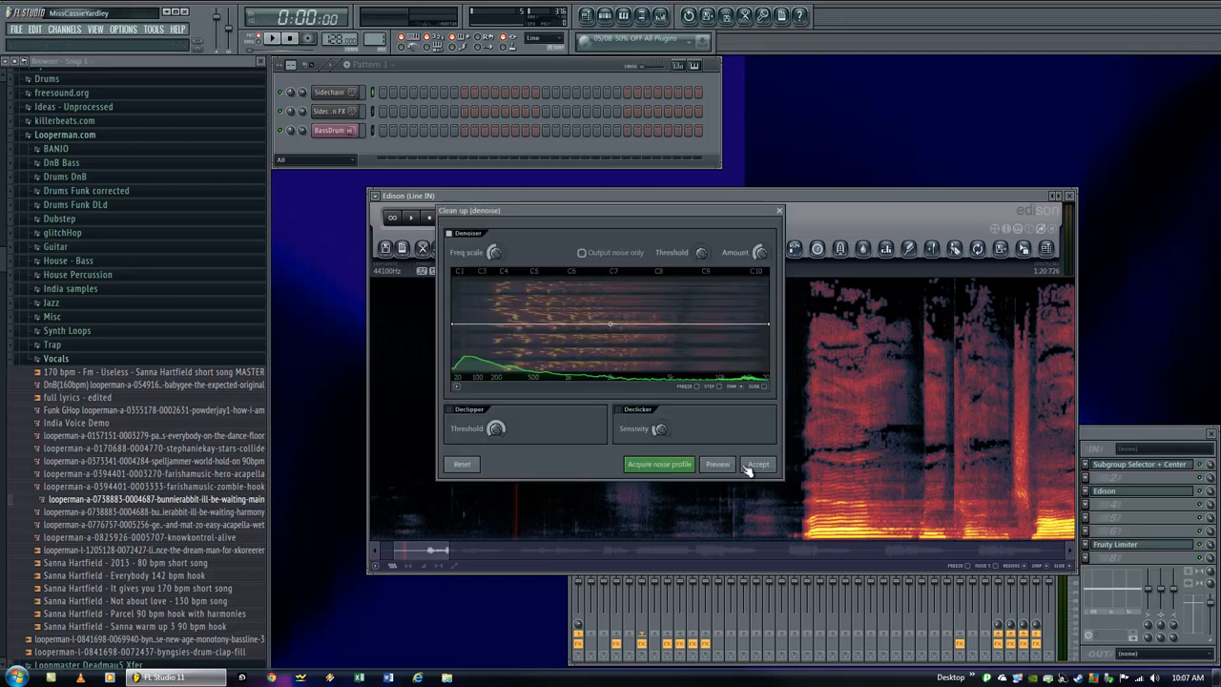
Step: Accept the Clean up (denoise) dialog again for a second denoise pass
click(757, 464)
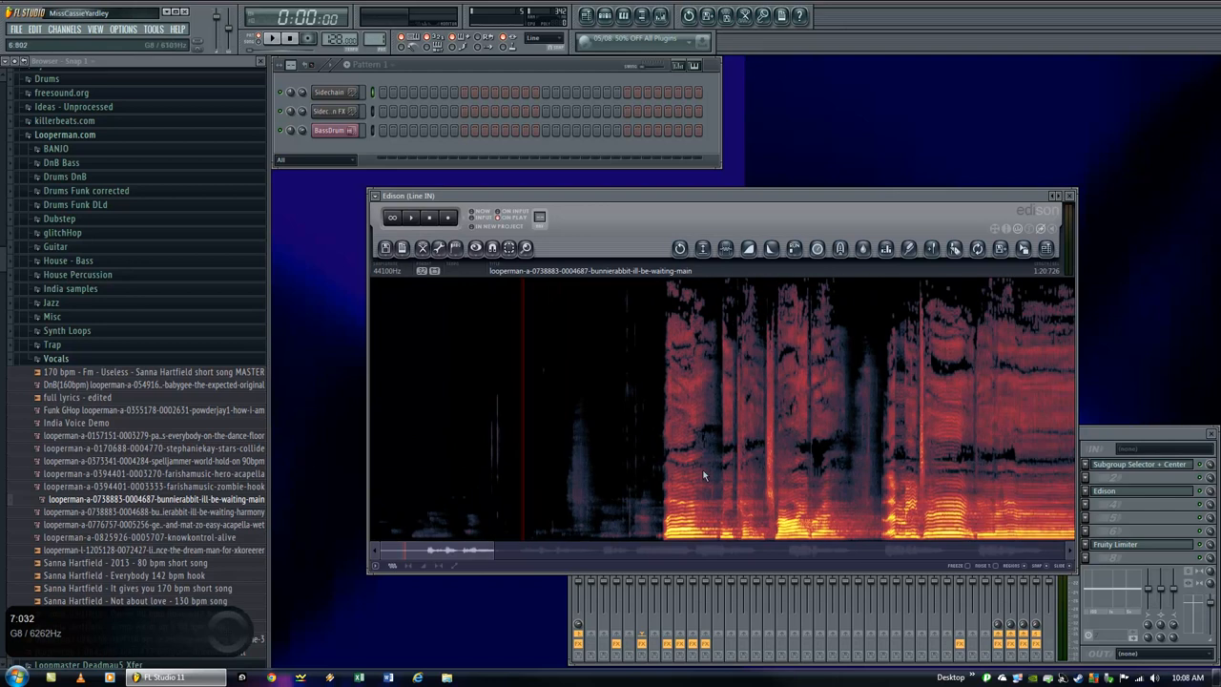
Step: Drag-select the quiet opening of the sample up to the vocal onset
click(410, 218)
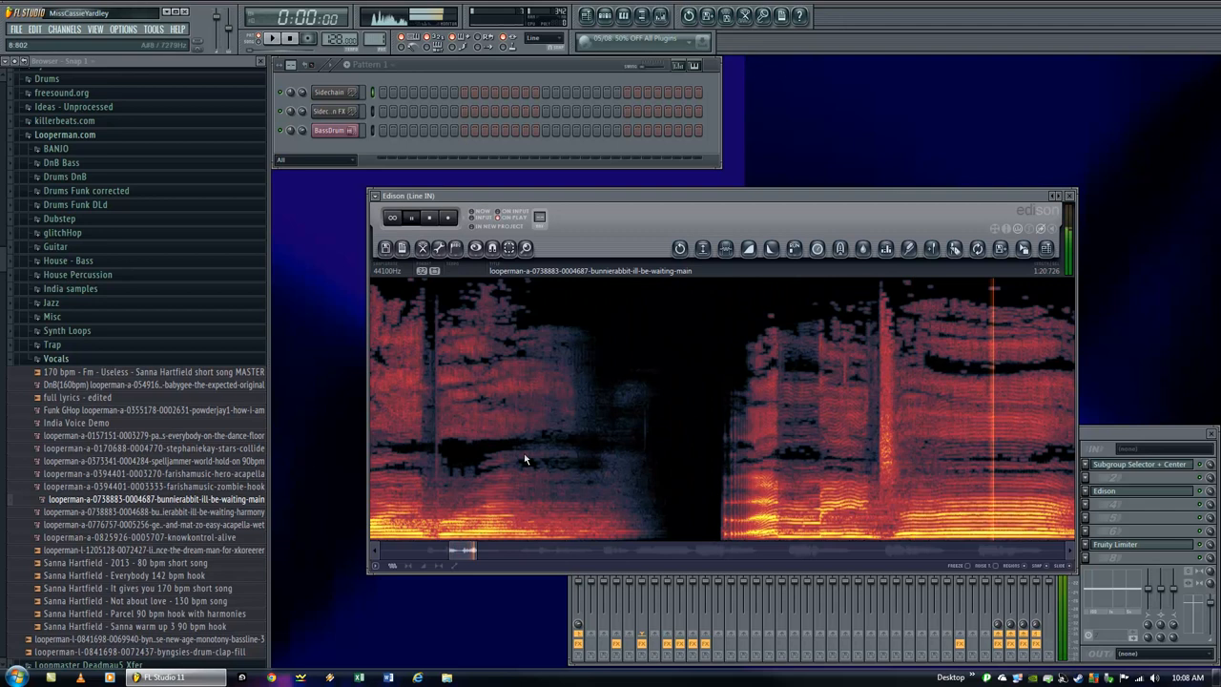
drag(467, 550, 529, 550)
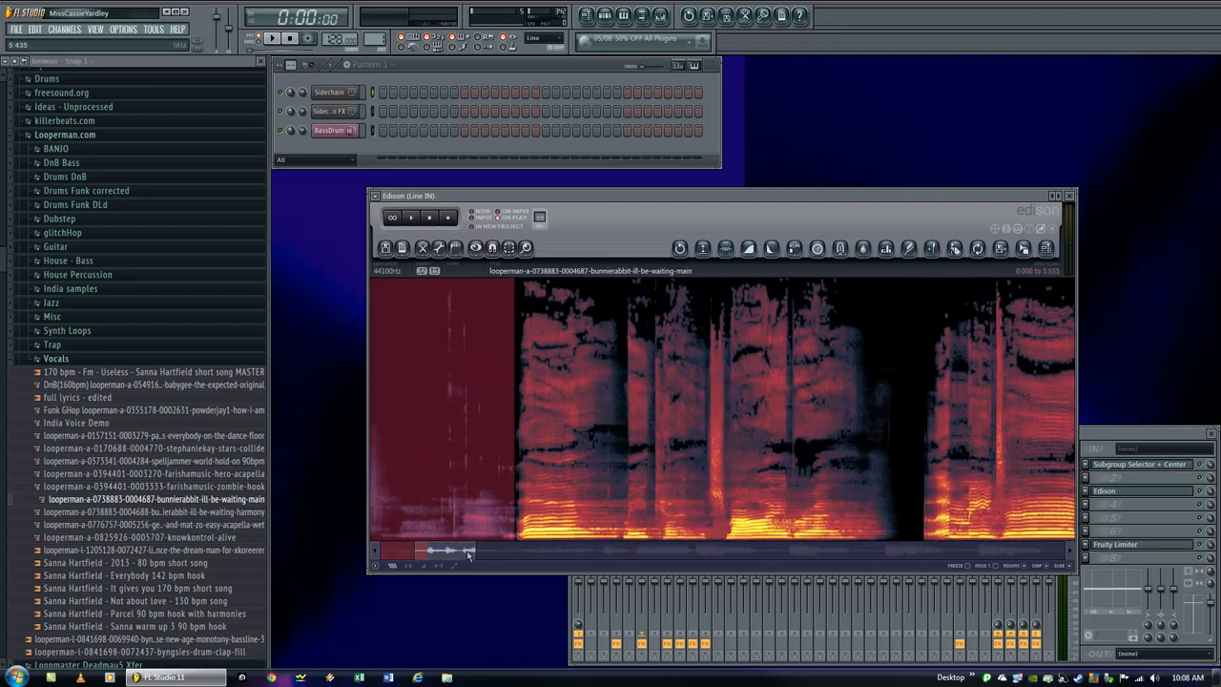
Step: Apply Tools > Amp at 0% to silence the stretch before the vocals
click(438, 247)
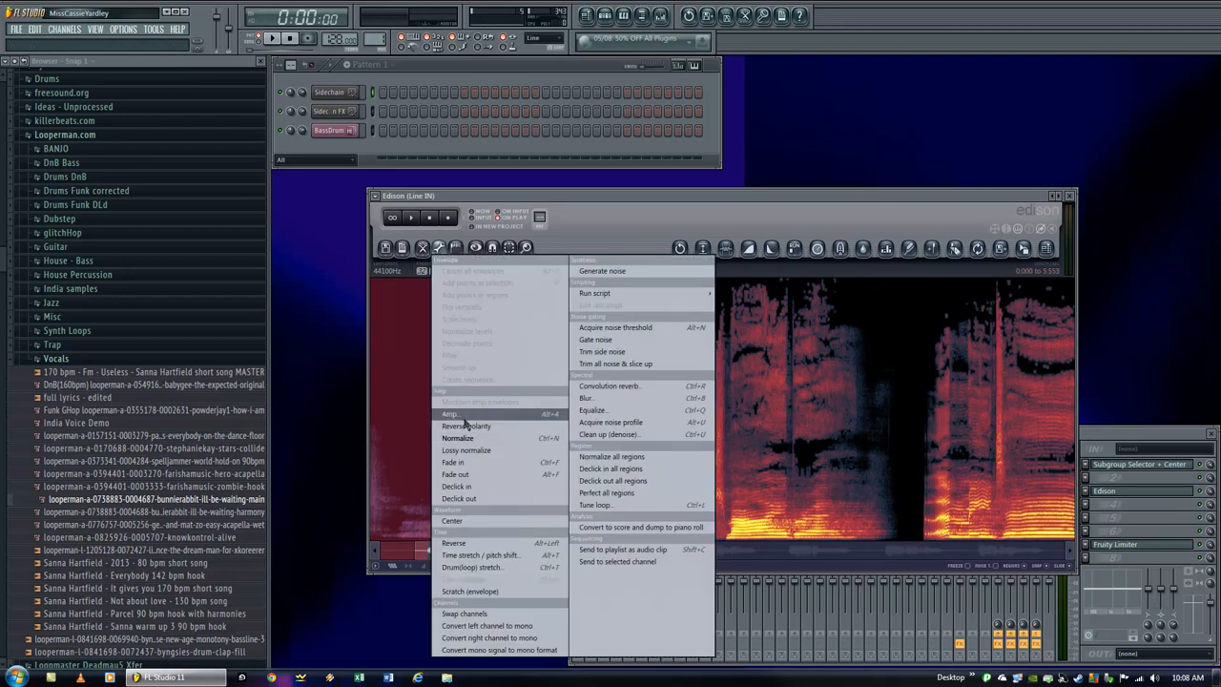
click(449, 413)
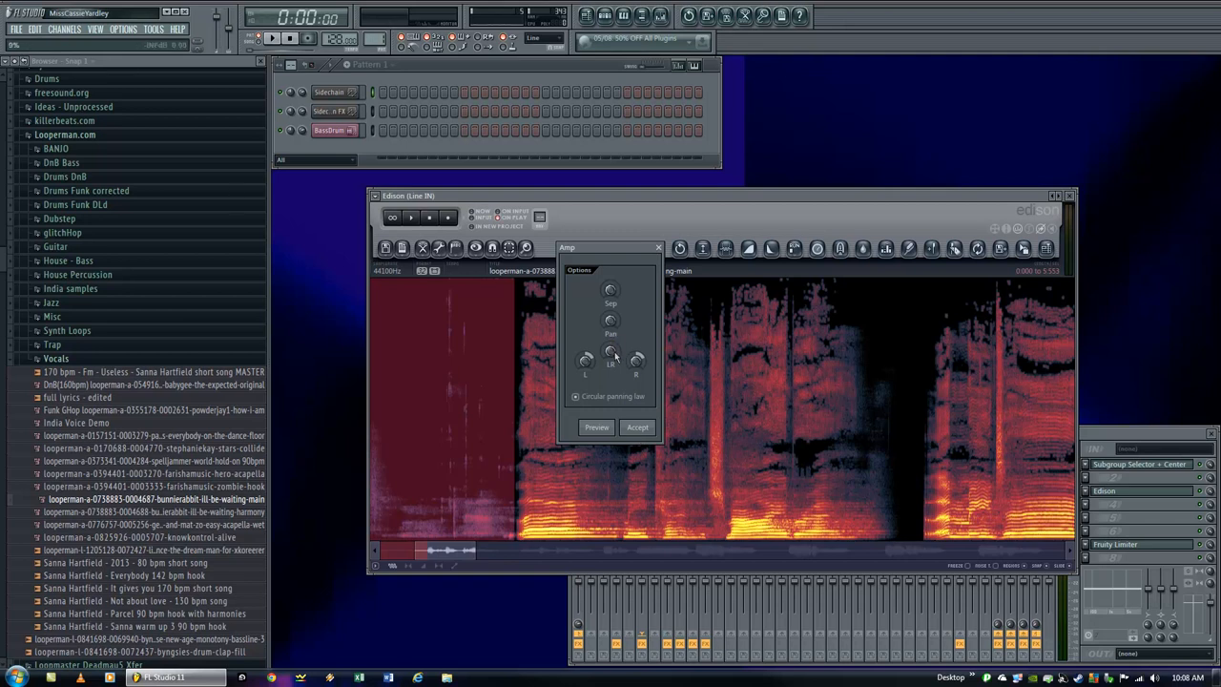
click(636, 426)
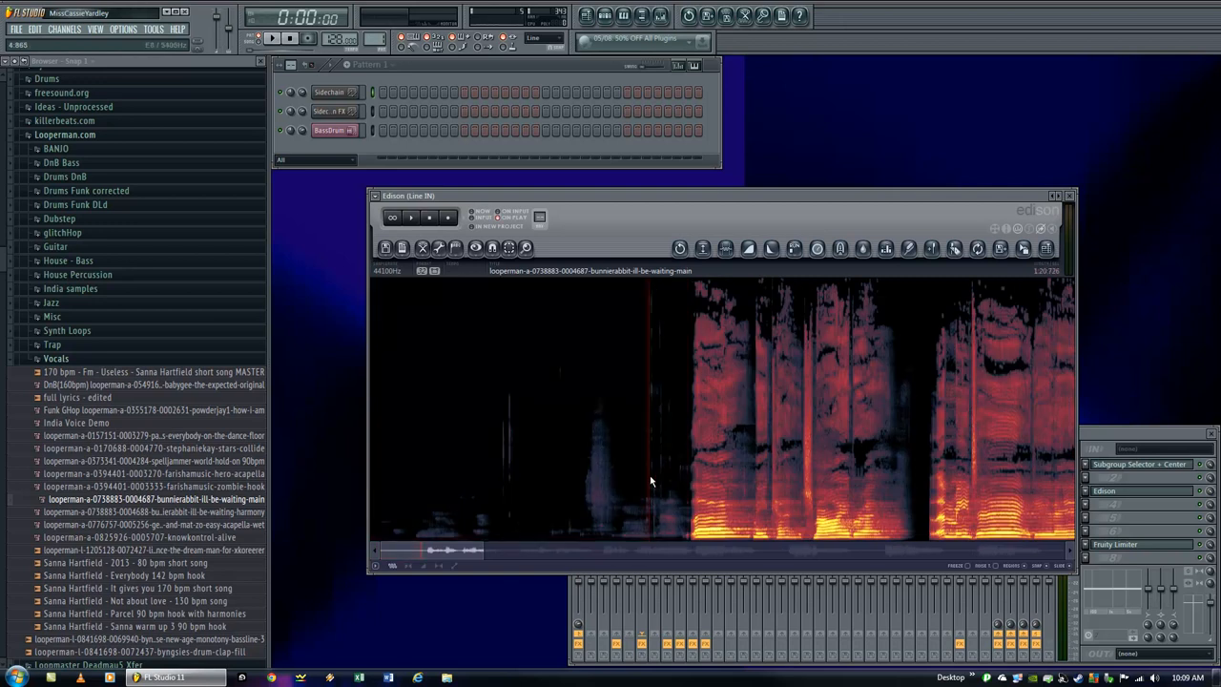
mouse_move(658, 489)
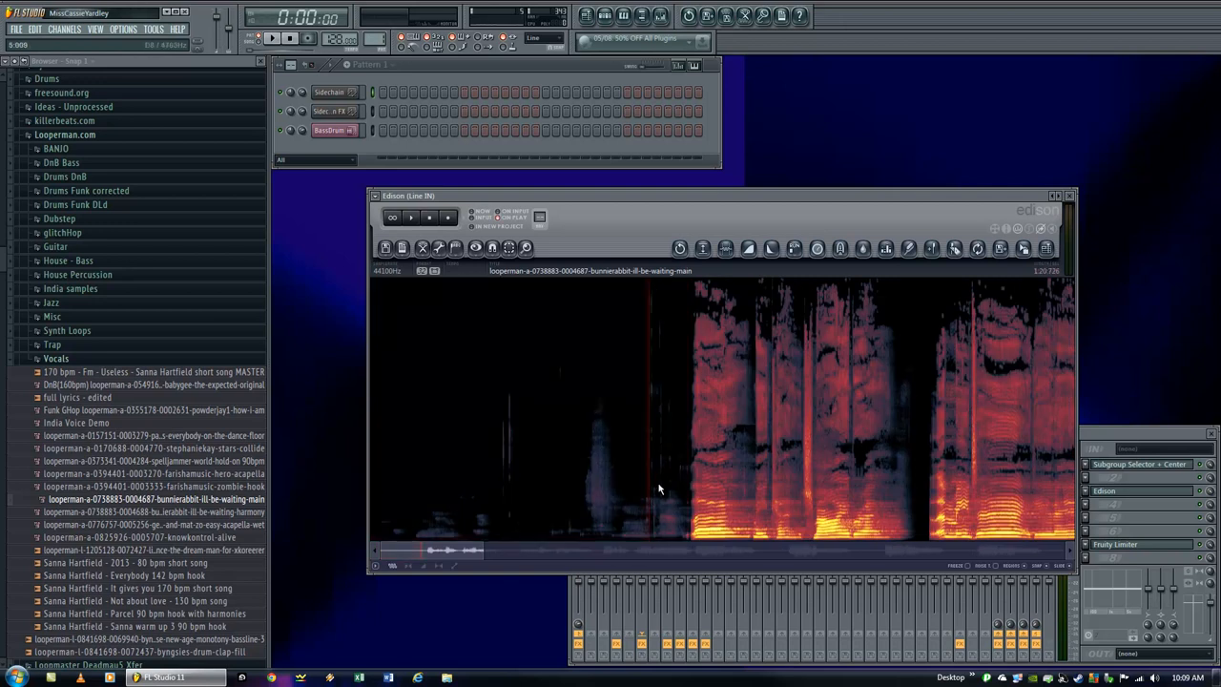